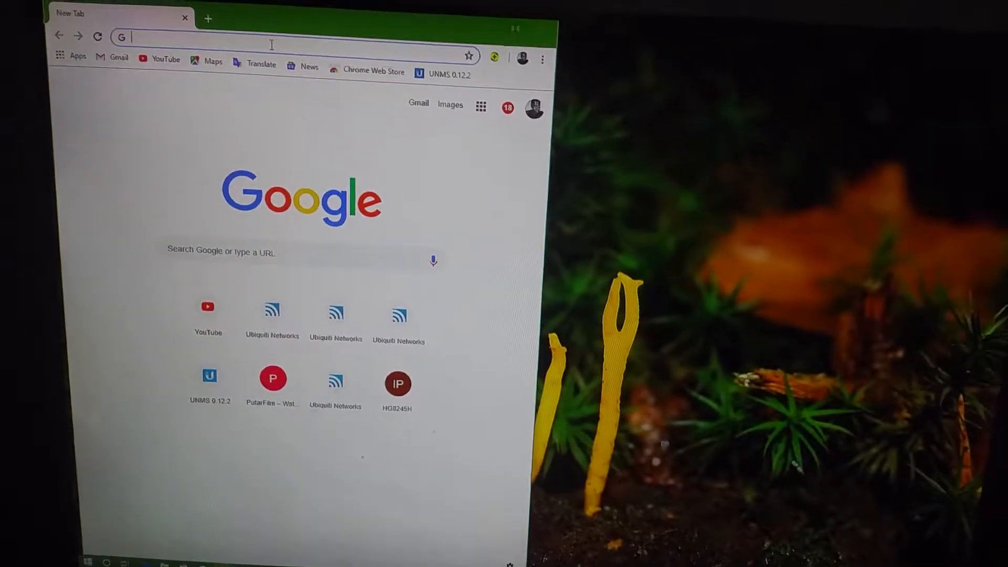
Load speedtest.net from Chrome's address bar
{"action": "type", "text": "speedtest.net"}
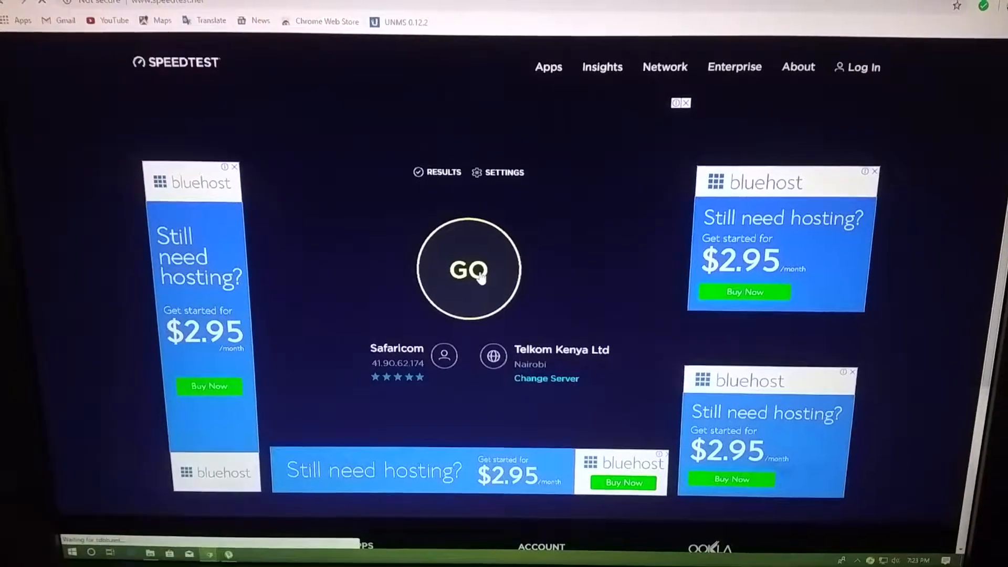
Start the speed test with the GO button against the Telkom Kenya Nairobi server
{"action": "left_click", "coordinate": [468, 270]}
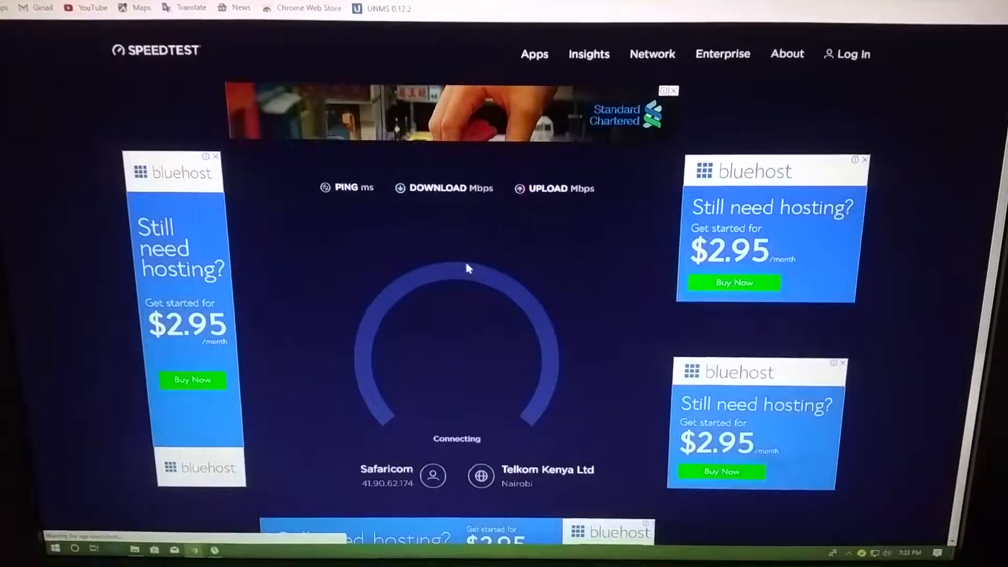